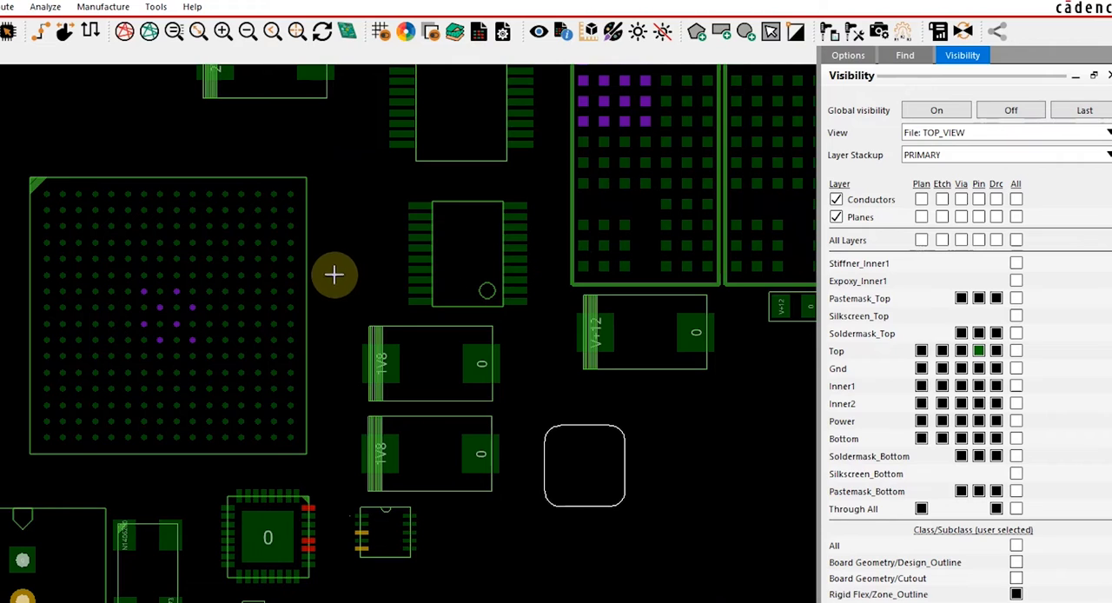
{"action": "mouse_move", "coordinate": [338, 264]}
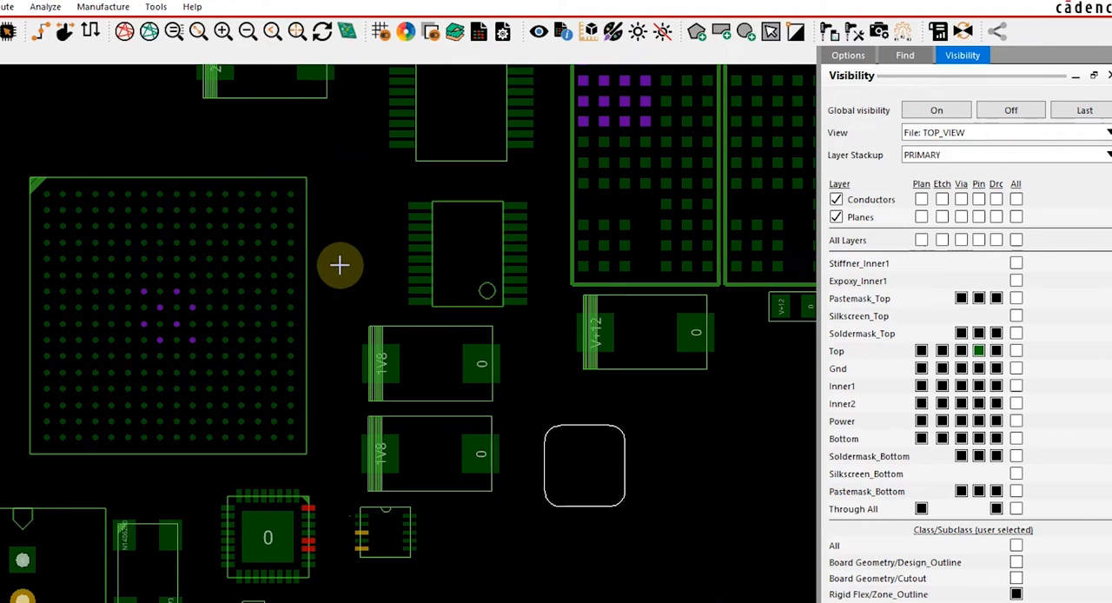
{"action": "mouse_move", "coordinate": [502, 261]}
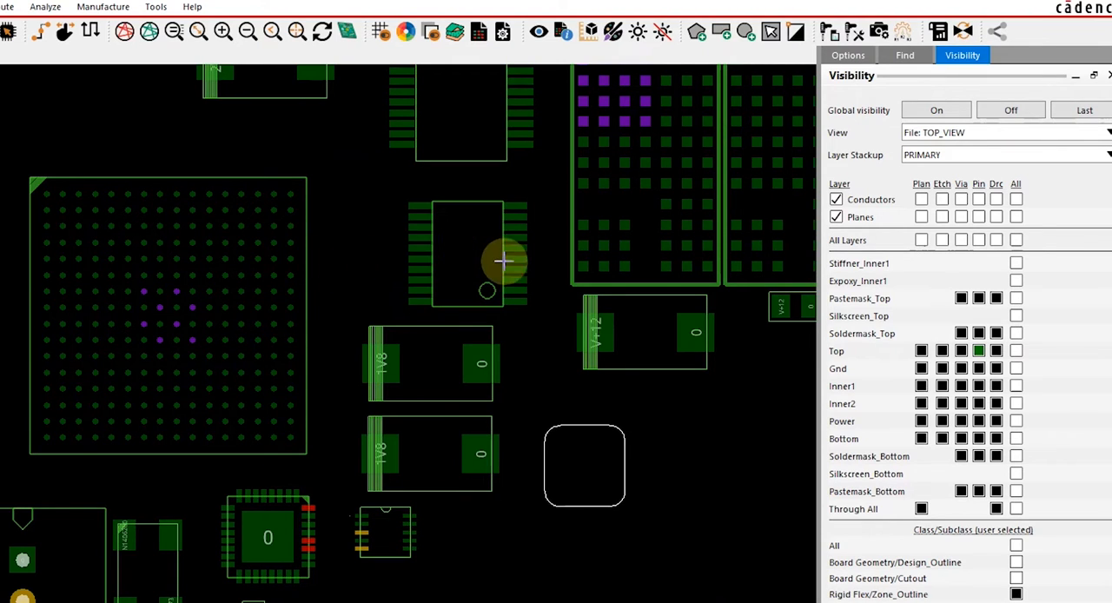
{"action": "mouse_move", "coordinate": [524, 165]}
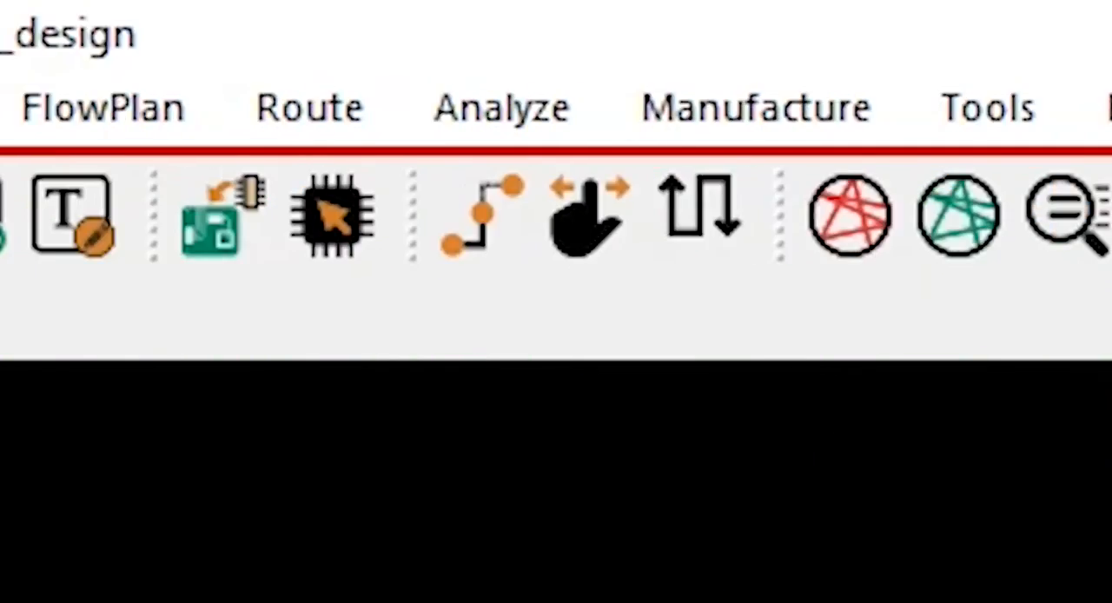
- Start Display > Measure and, in the Find filter, turn all object types off and allow only Pins
{"action": "left_click", "coordinate": [257, 107]}
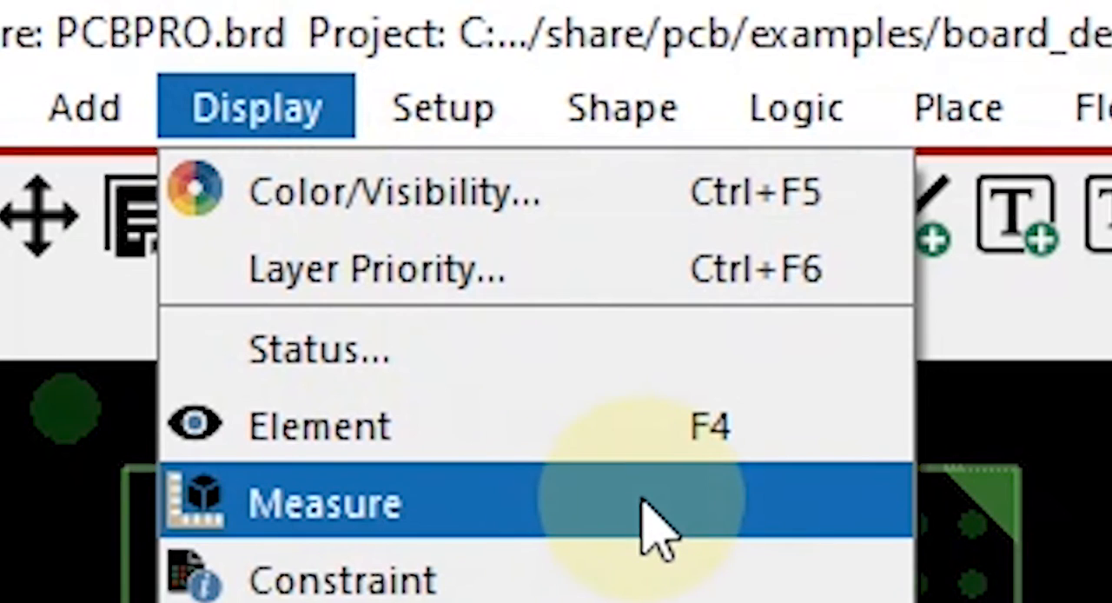
{"action": "left_click", "coordinate": [322, 502]}
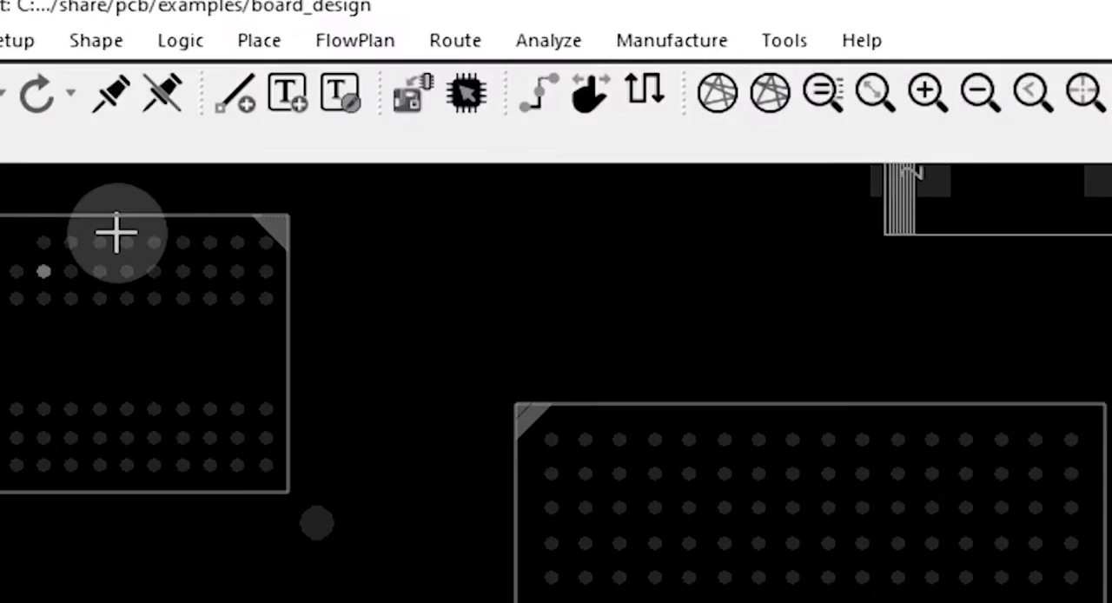
{"action": "left_click", "coordinate": [903, 55]}
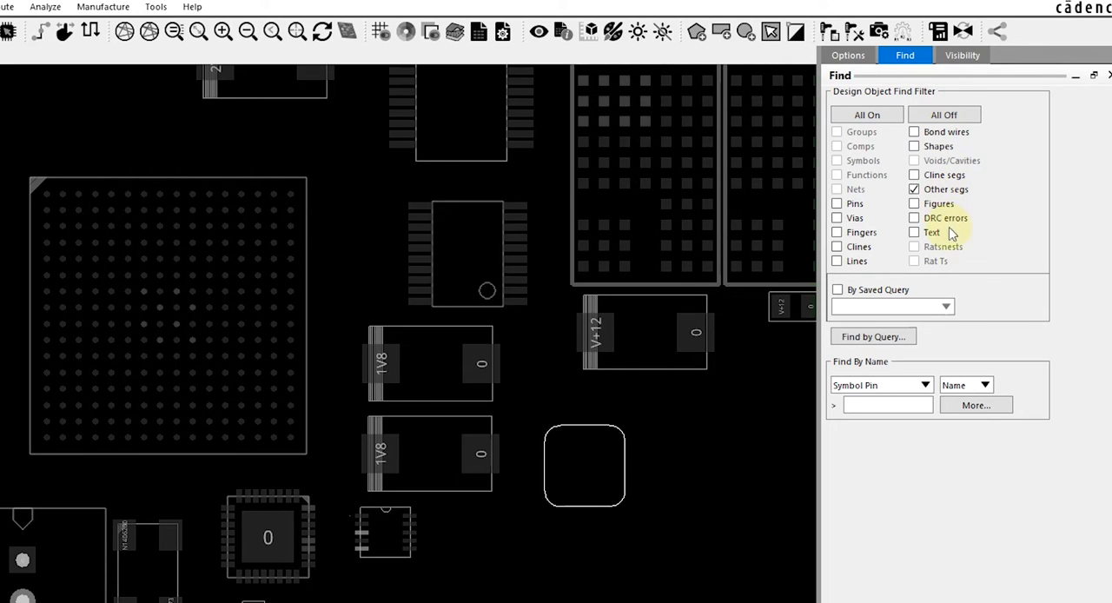
{"action": "left_click", "coordinate": [866, 115]}
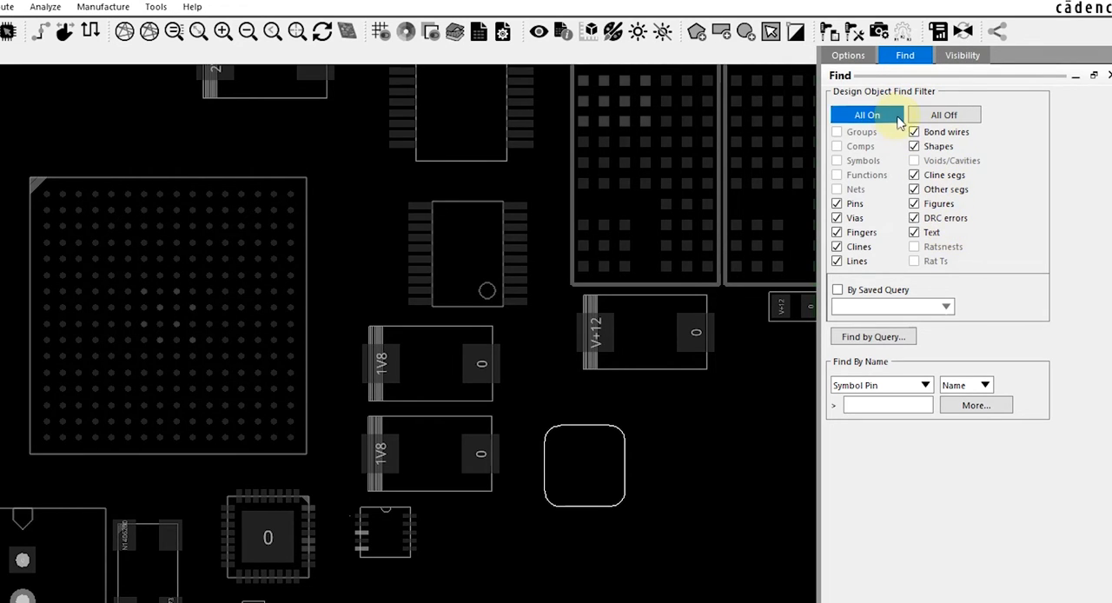
{"action": "left_click", "coordinate": [944, 114]}
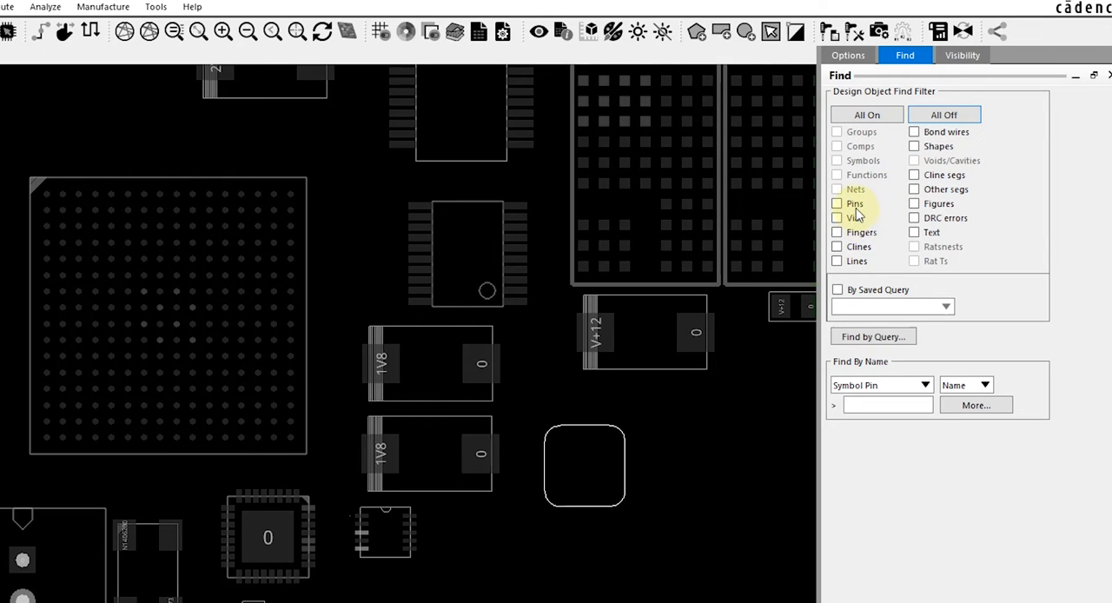
{"action": "left_click", "coordinate": [838, 202]}
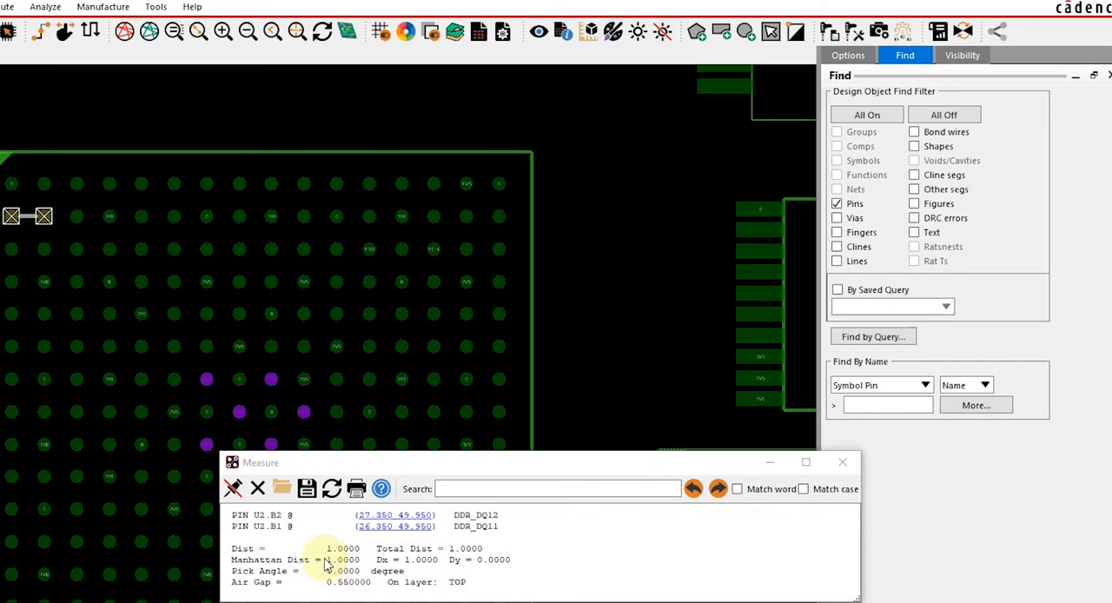
{"action": "mouse_move", "coordinate": [357, 559]}
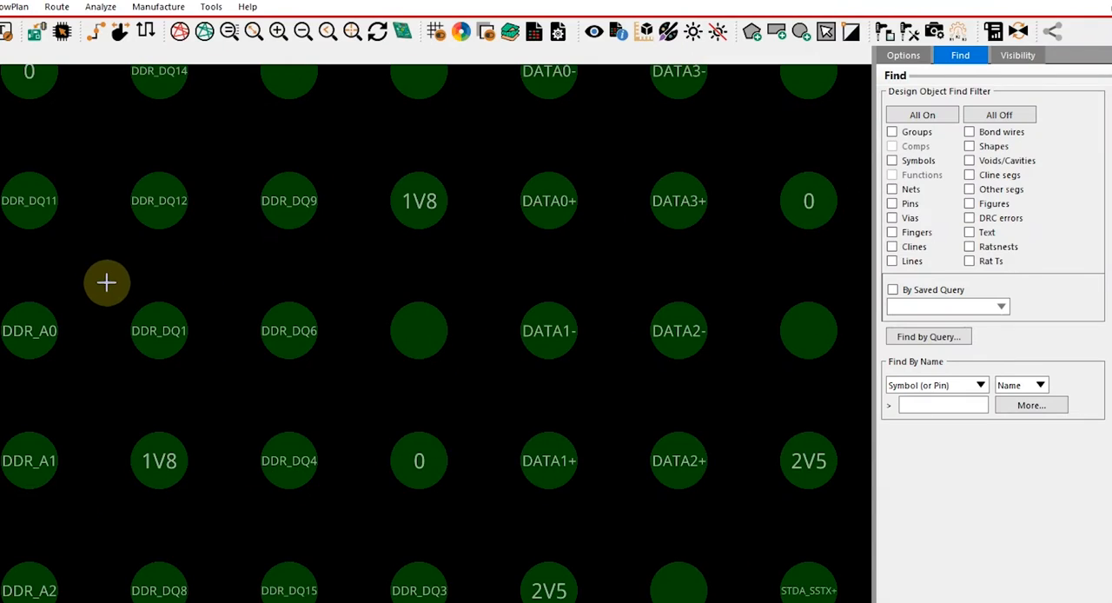
{"action": "mouse_move", "coordinate": [108, 407]}
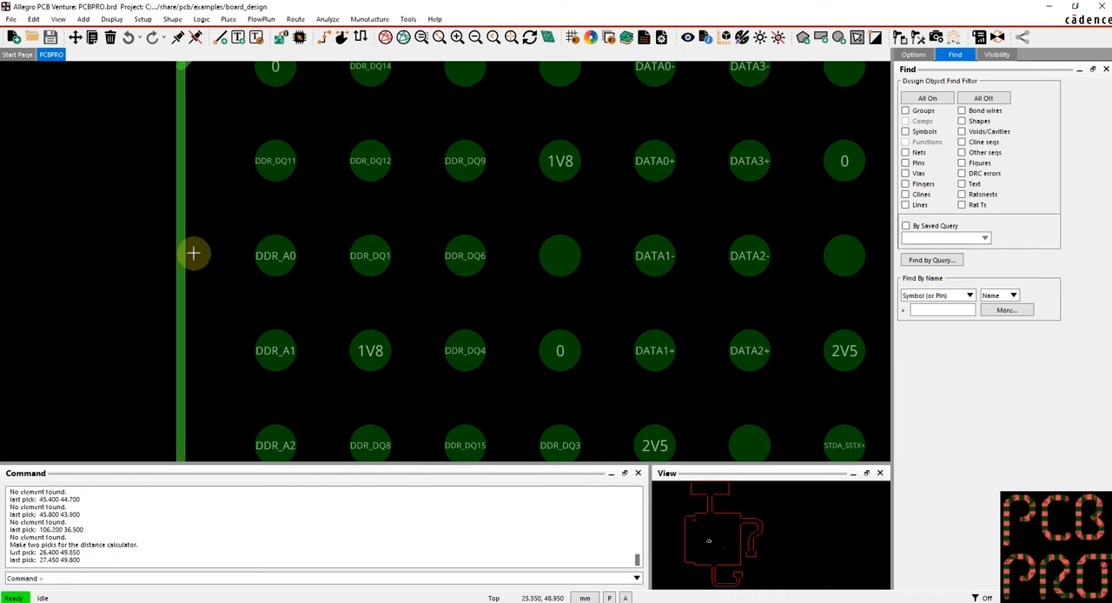
{"action": "mouse_move", "coordinate": [188, 285]}
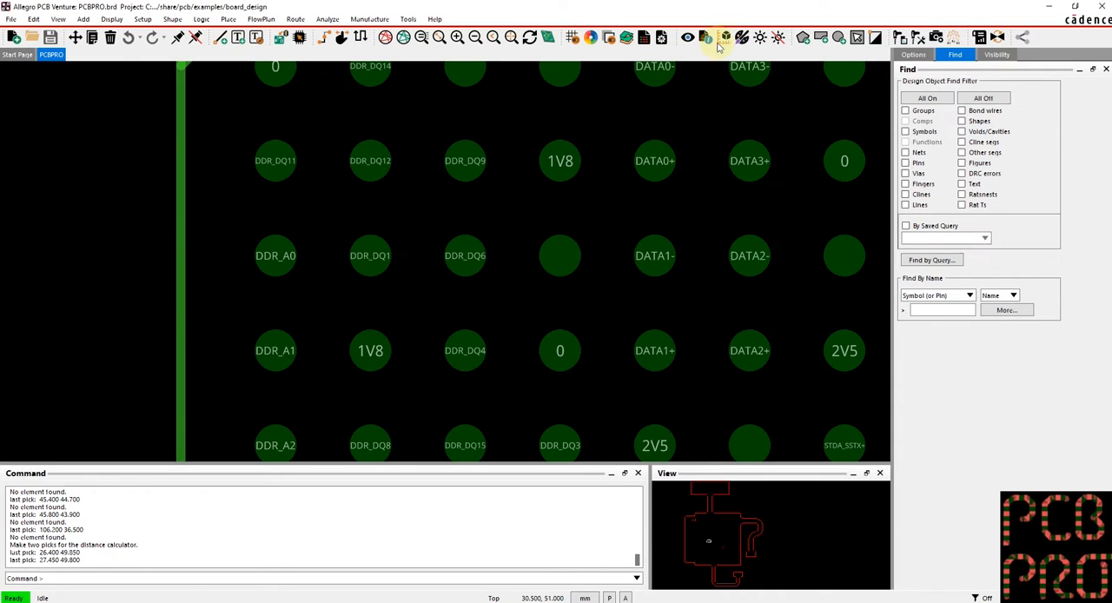
- Restart the measure command, also allow Other segs, and pick the vertical package boundary line
{"action": "left_click", "coordinate": [907, 164]}
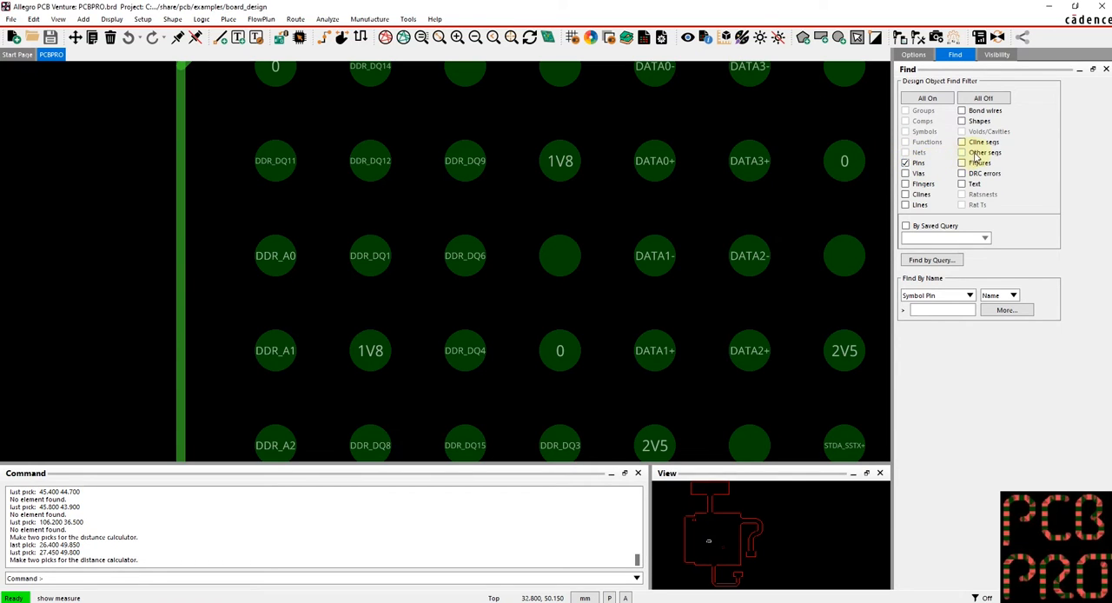
{"action": "left_click", "coordinate": [963, 153]}
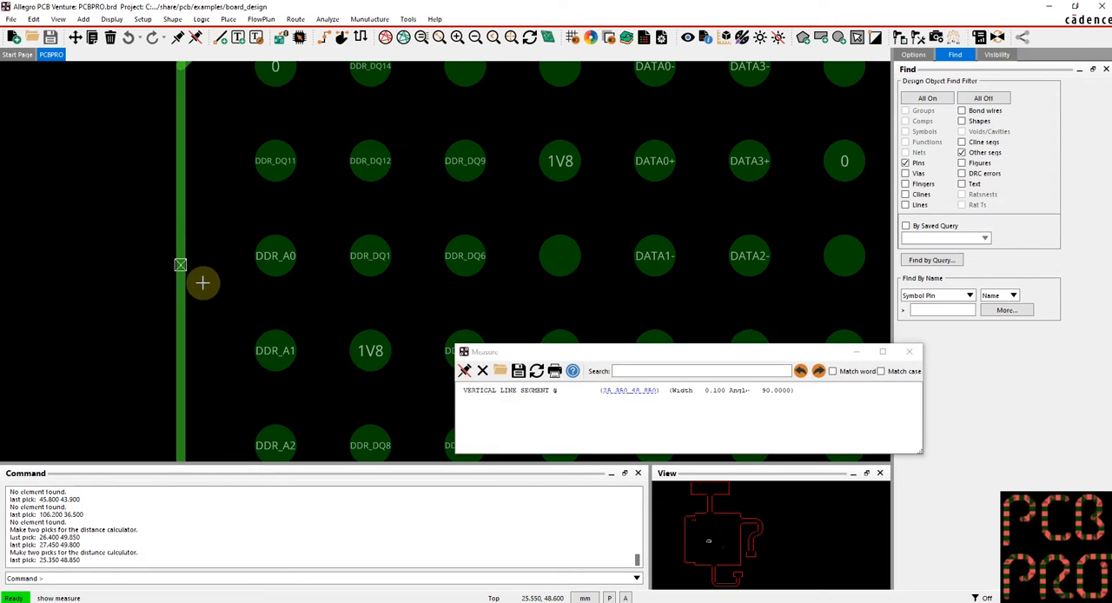
{"action": "left_click", "coordinate": [275, 255]}
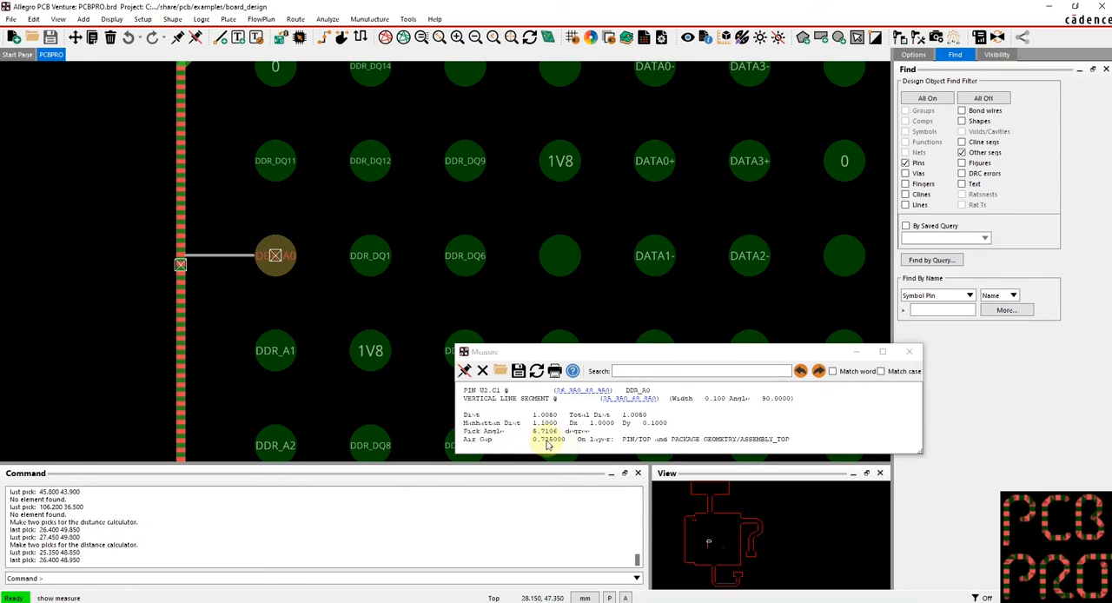
{"action": "mouse_move", "coordinate": [595, 448]}
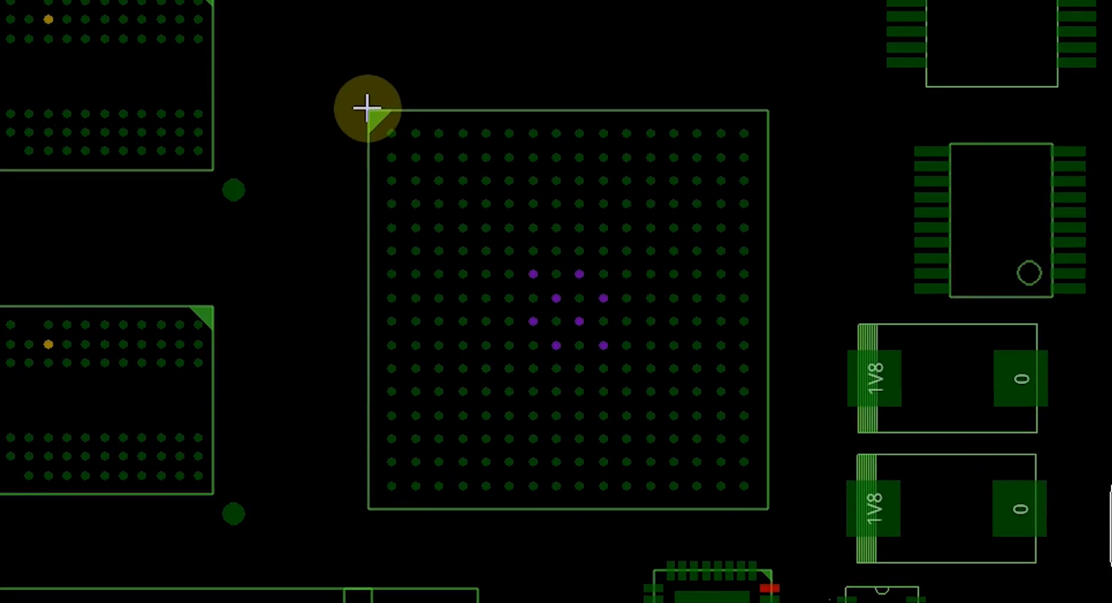
{"action": "mouse_move", "coordinate": [768, 522]}
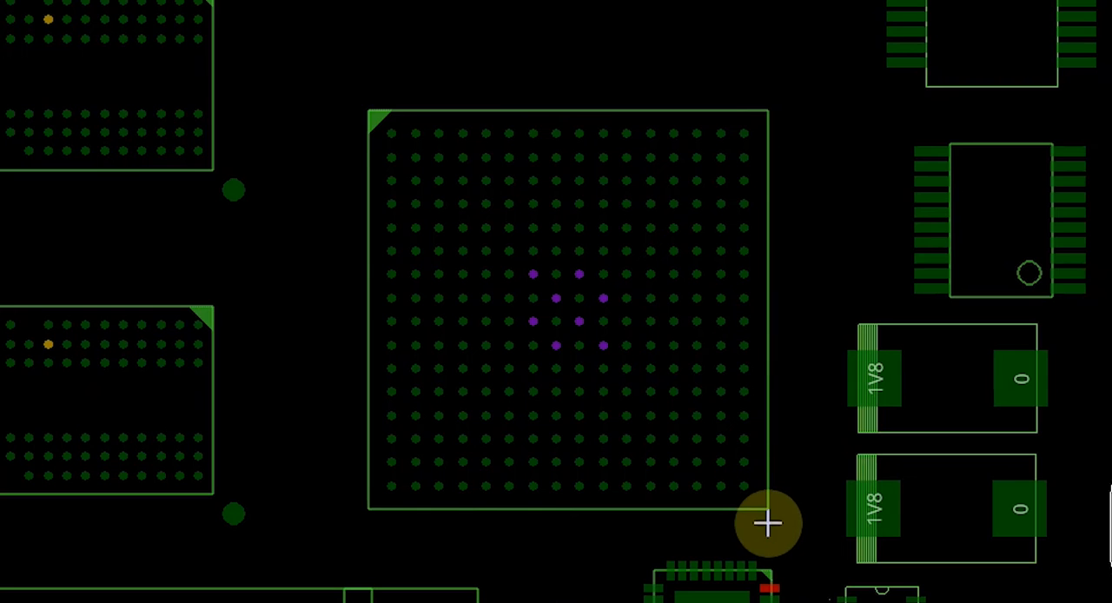
{"action": "mouse_move", "coordinate": [786, 483]}
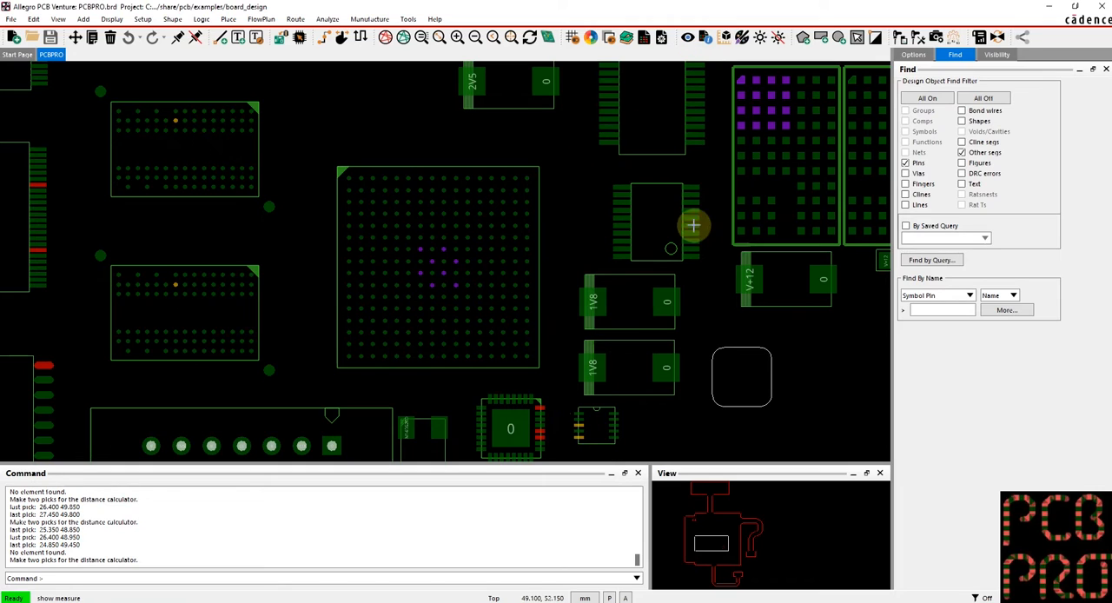
{"action": "mouse_move", "coordinate": [728, 61]}
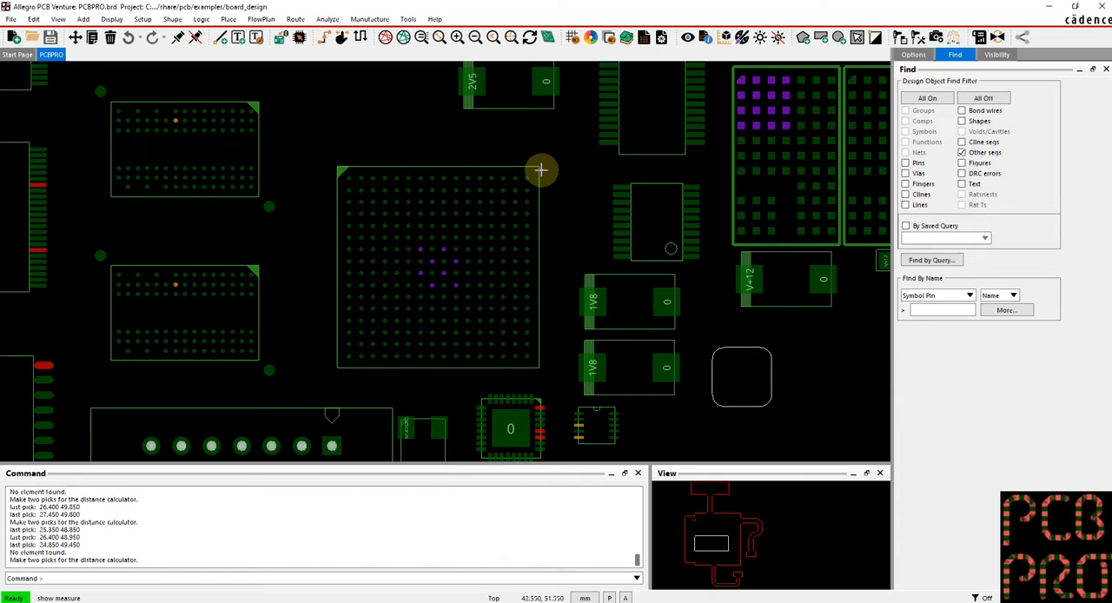
{"action": "mouse_move", "coordinate": [537, 165]}
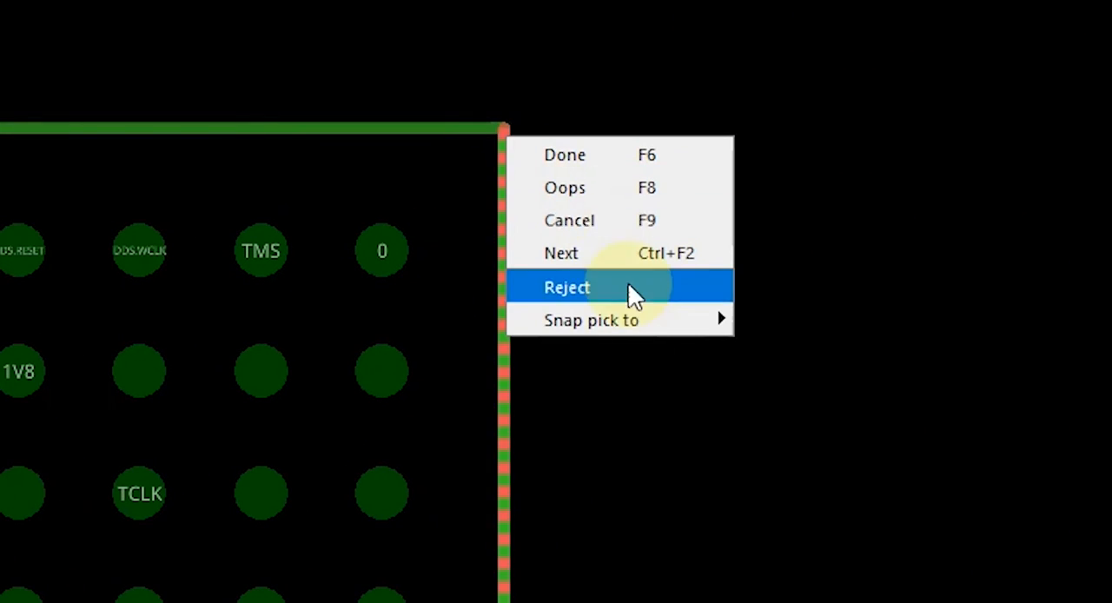
{"action": "mouse_move", "coordinate": [591, 320]}
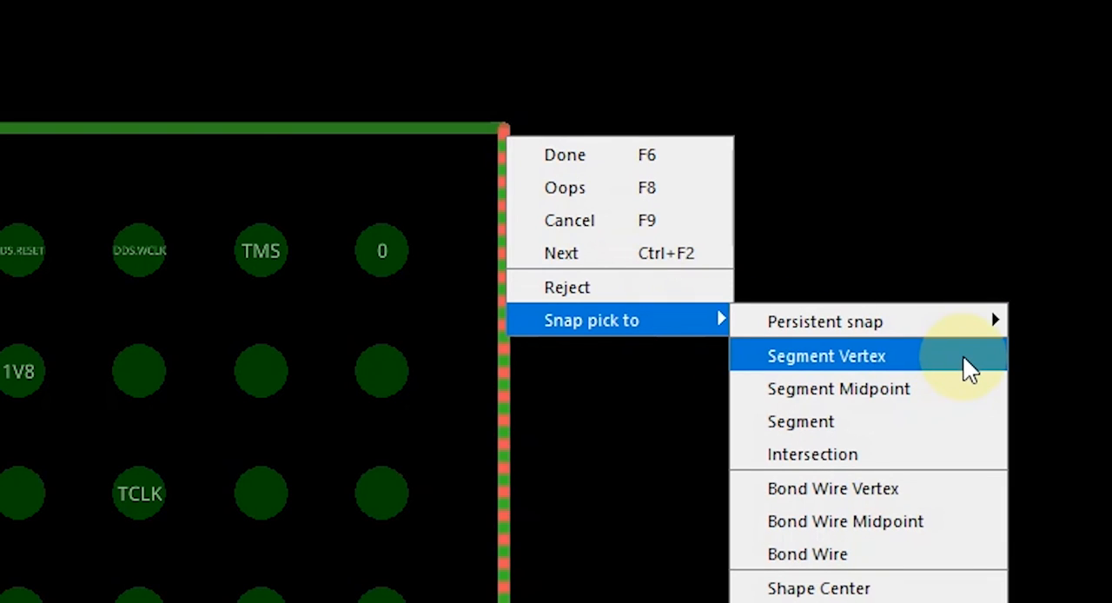
- Snap both picks to opposite outline corner vertices via Snap pick to > Segment Vertex, giving 24.0416
{"action": "left_click", "coordinate": [827, 354]}
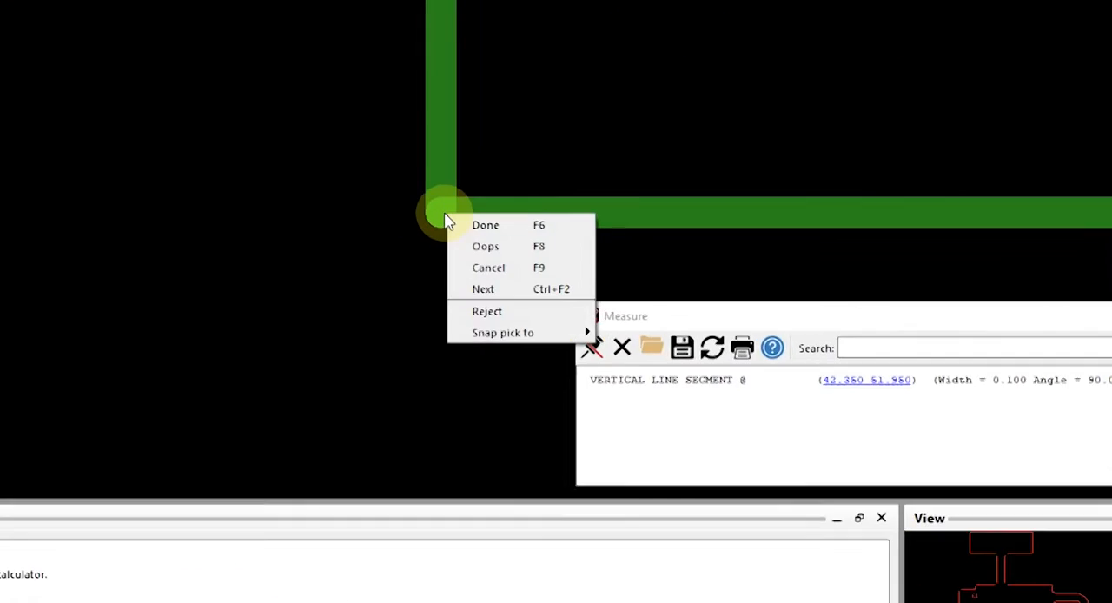
{"action": "left_click", "coordinate": [503, 334]}
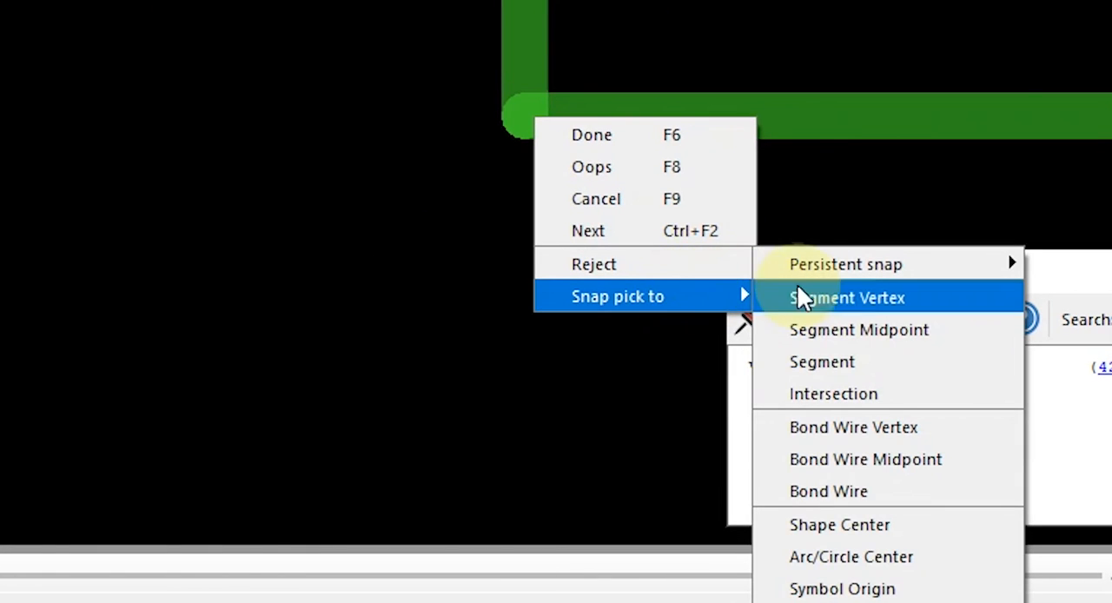
{"action": "left_click", "coordinate": [848, 298]}
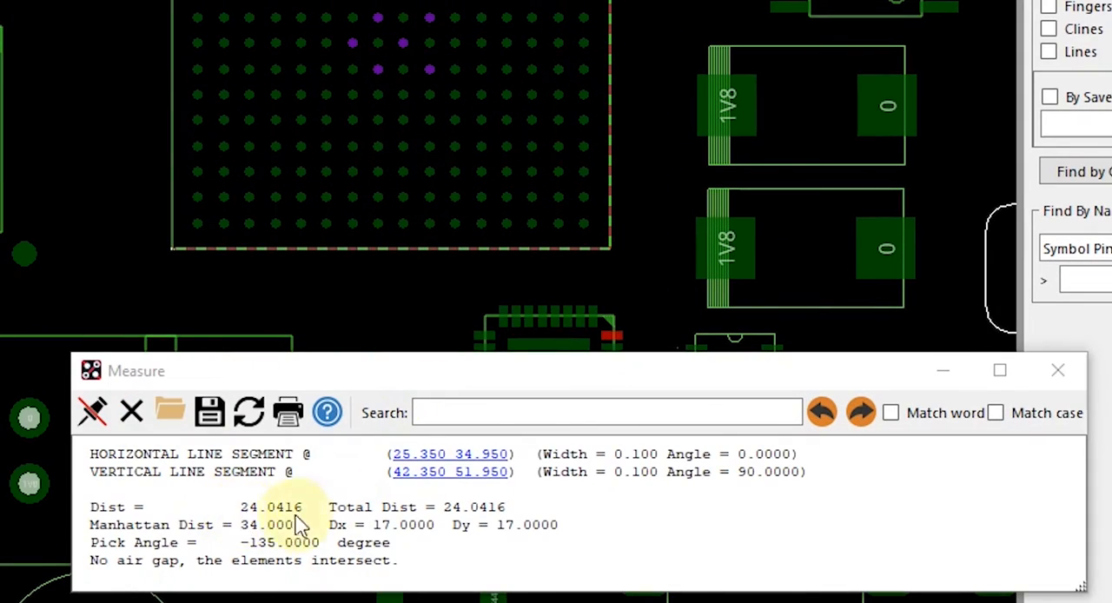
{"action": "mouse_move", "coordinate": [313, 535]}
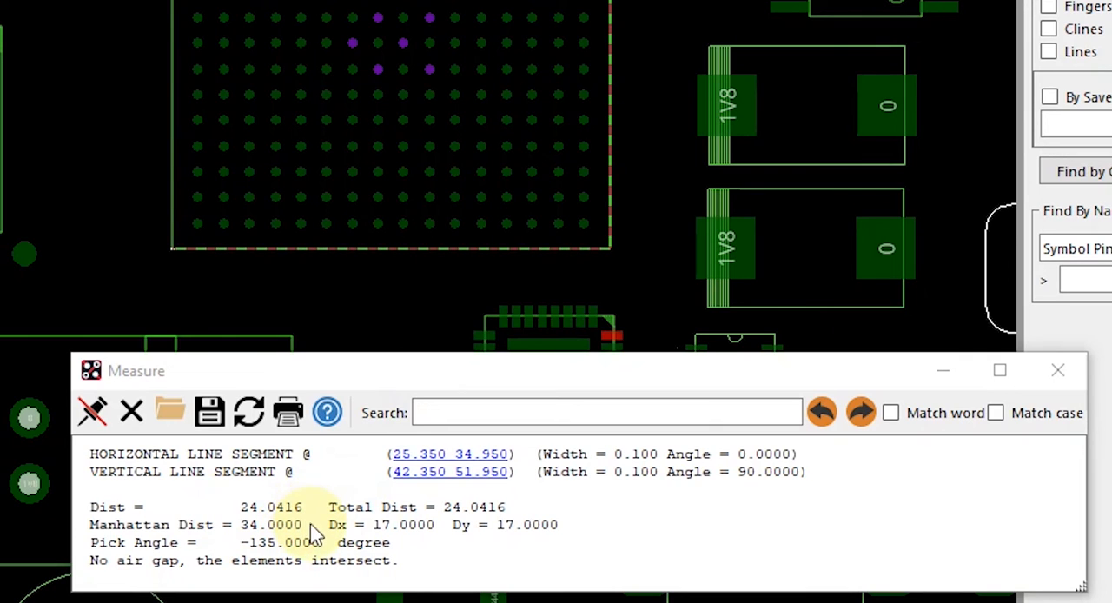
{"action": "mouse_move", "coordinate": [327, 535]}
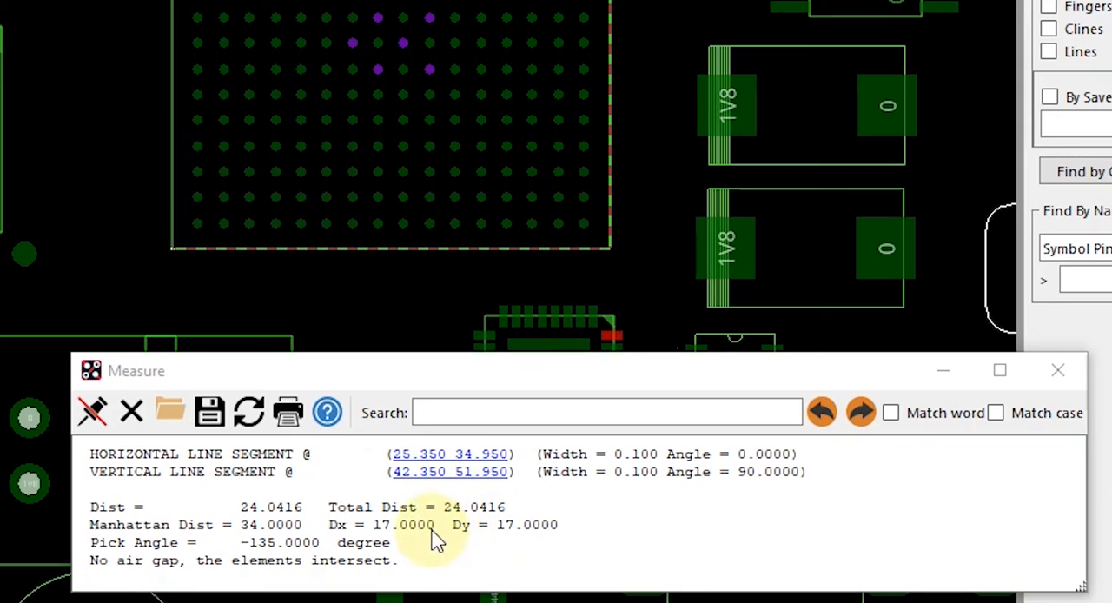
{"action": "mouse_move", "coordinate": [553, 542]}
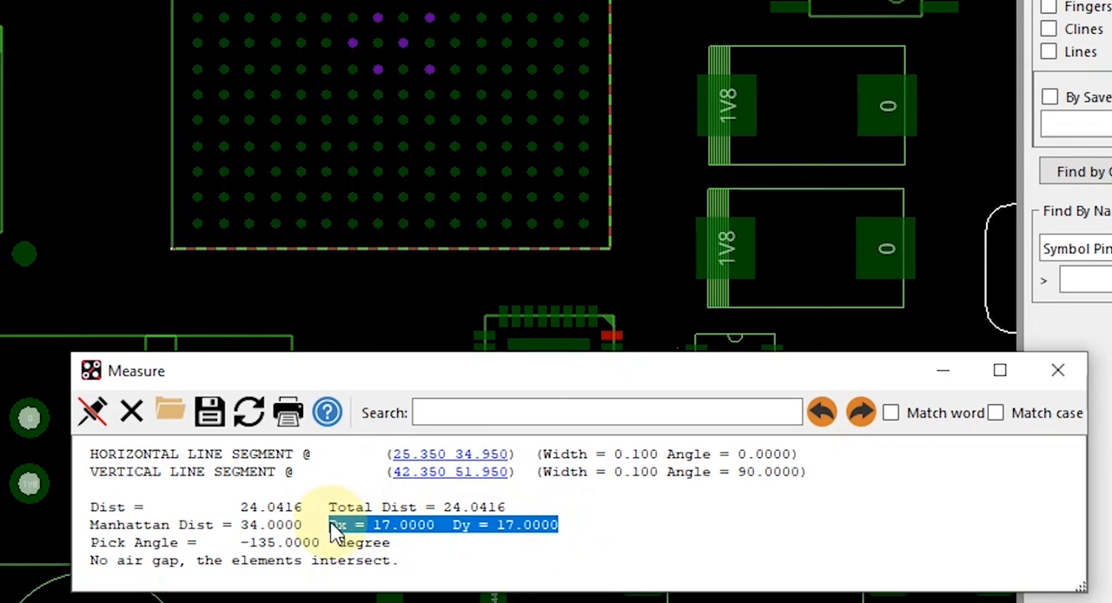
{"action": "mouse_move", "coordinate": [599, 559]}
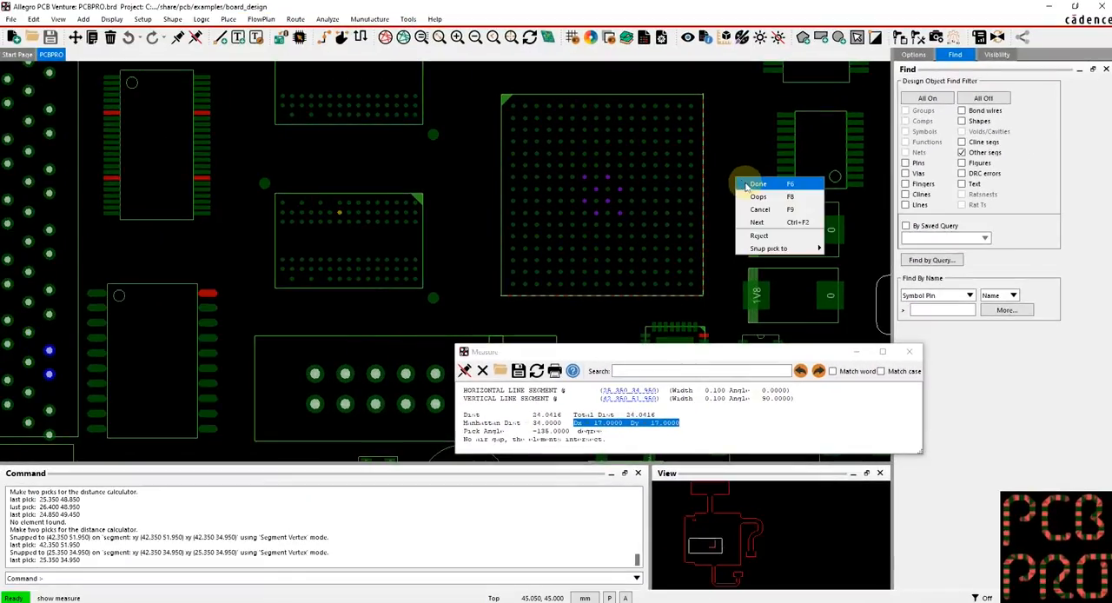
- End Show Measure with Done (F6), closing the measurement report
{"action": "left_click", "coordinate": [758, 184]}
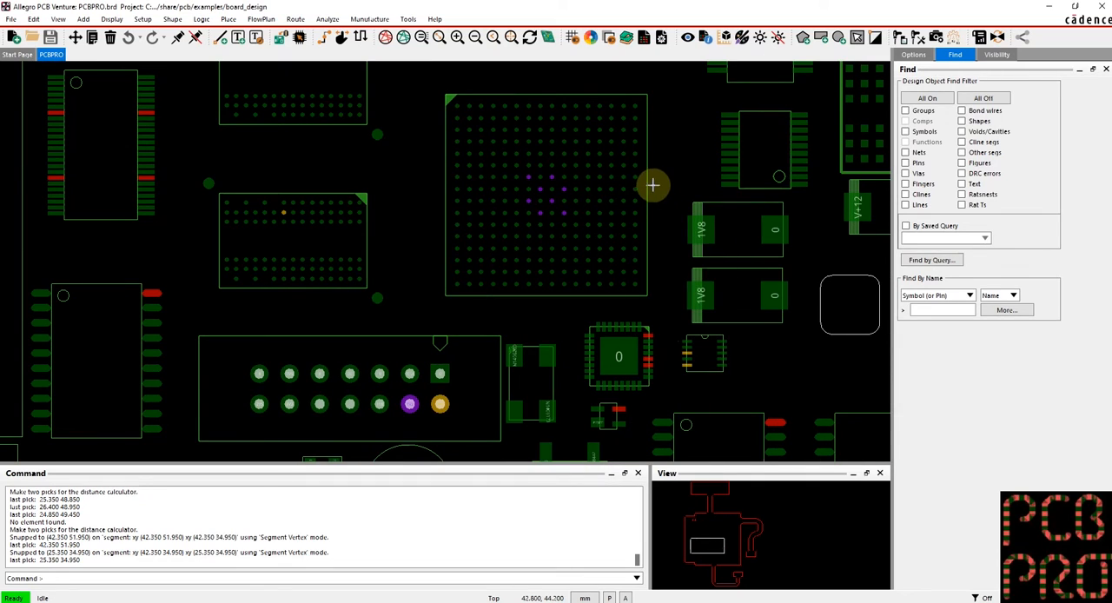
{"action": "mouse_move", "coordinate": [676, 164]}
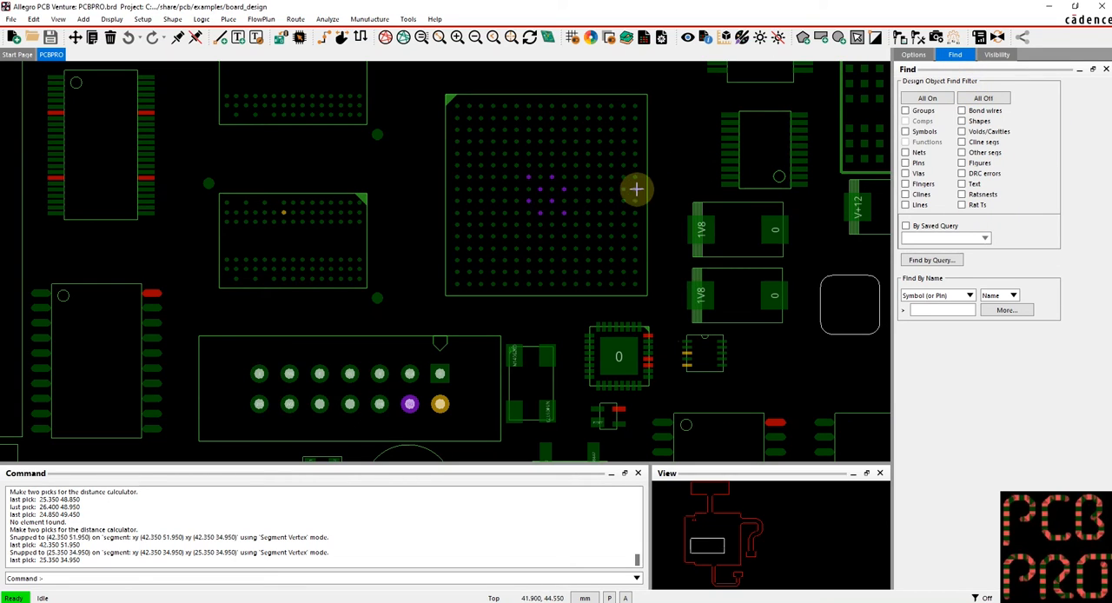
{"action": "mouse_move", "coordinate": [656, 217]}
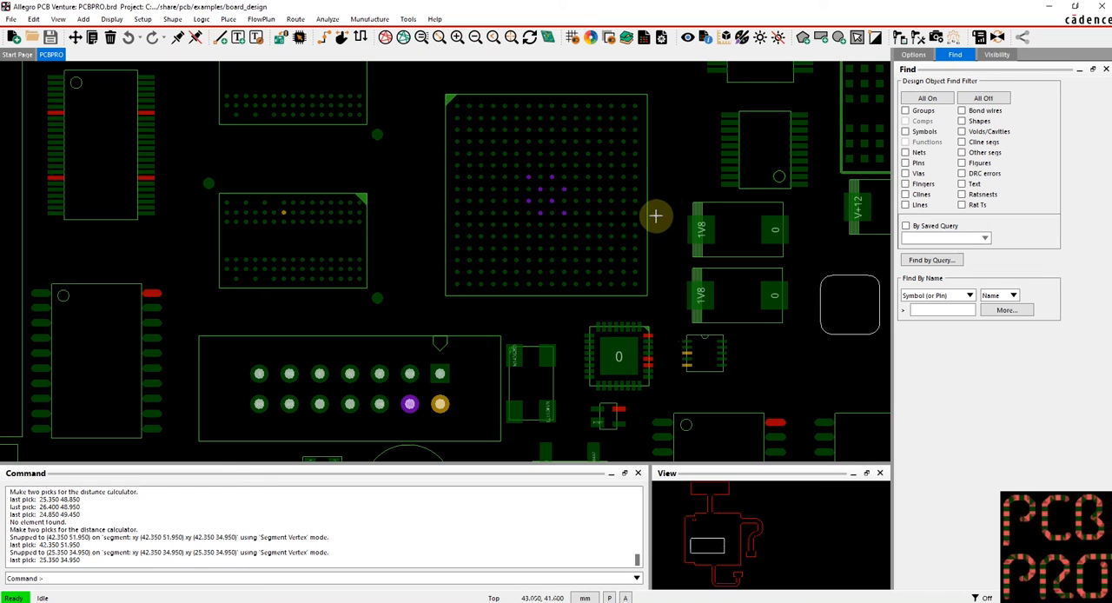
{"action": "mouse_move", "coordinate": [660, 187]}
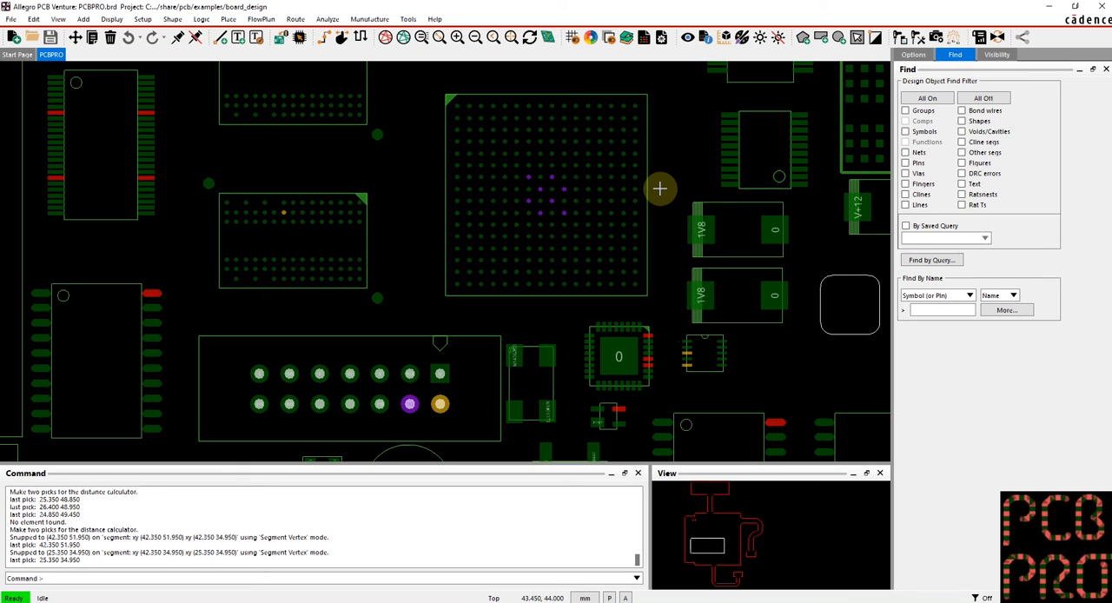